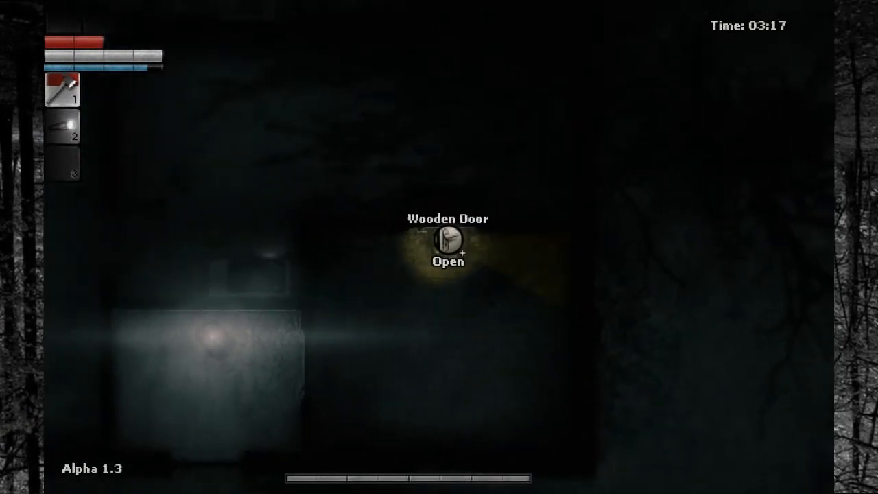
# Step: Browse the hand-drawn woods map around the hideout and check the Underground entrance marker
pyautogui.click(450, 244)
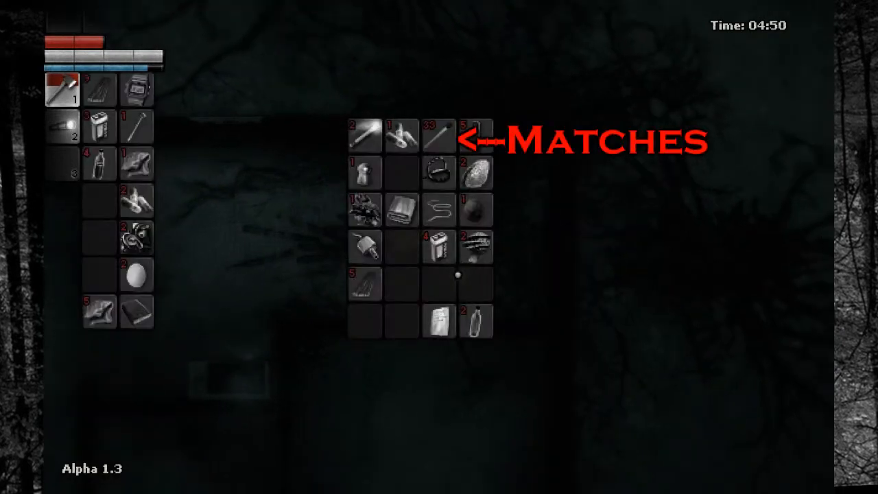
pyautogui.moveTo(439, 172)
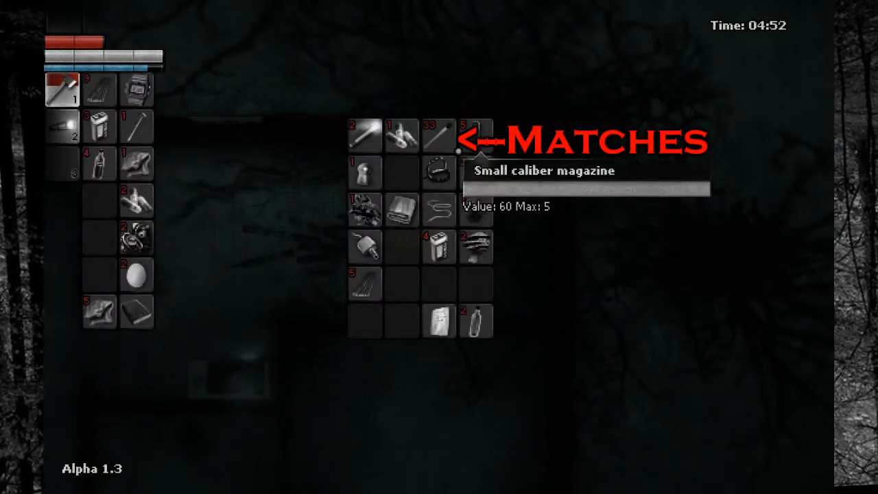
pyautogui.moveTo(365, 283)
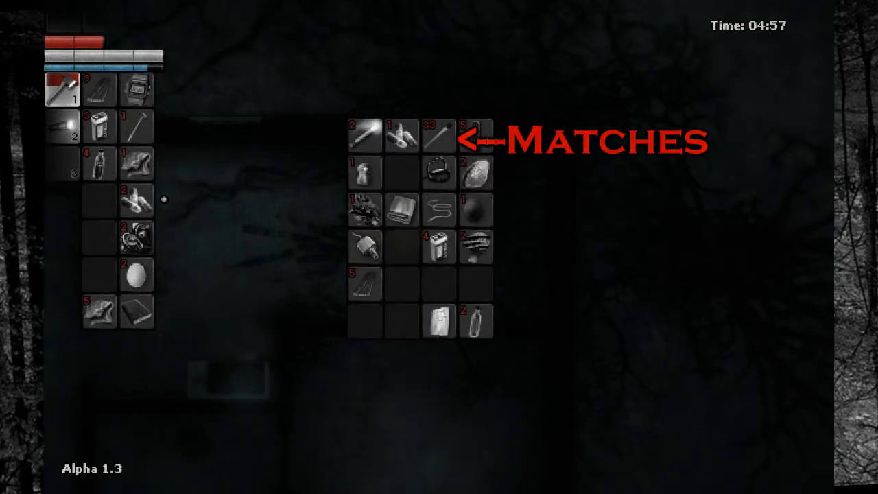
pyautogui.moveTo(364, 209)
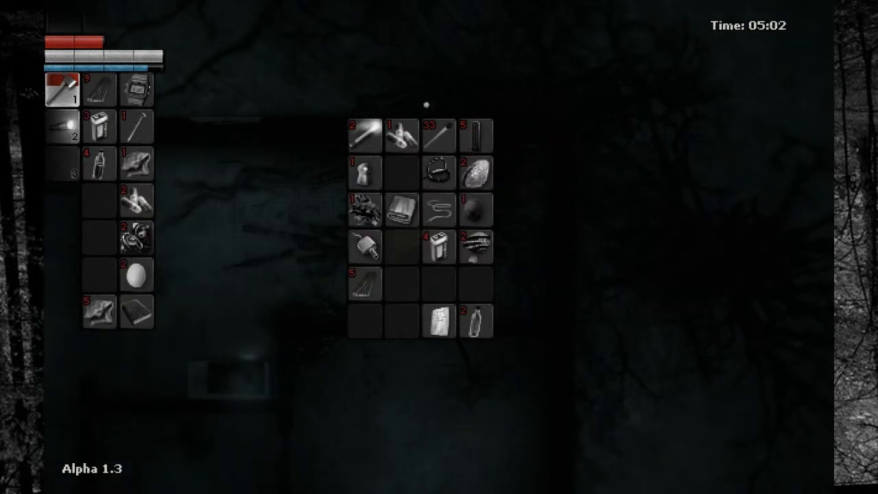
pyautogui.moveTo(137, 200)
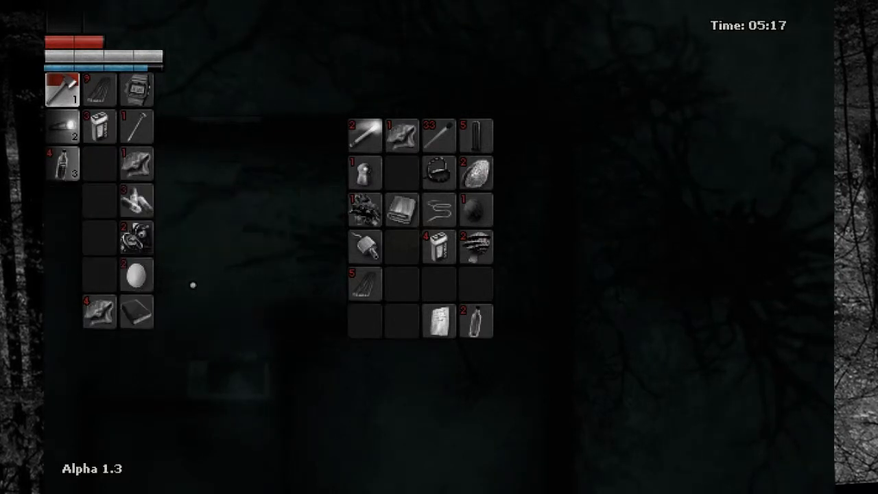
pyautogui.moveTo(136, 313); pyautogui.dragTo(402, 172)
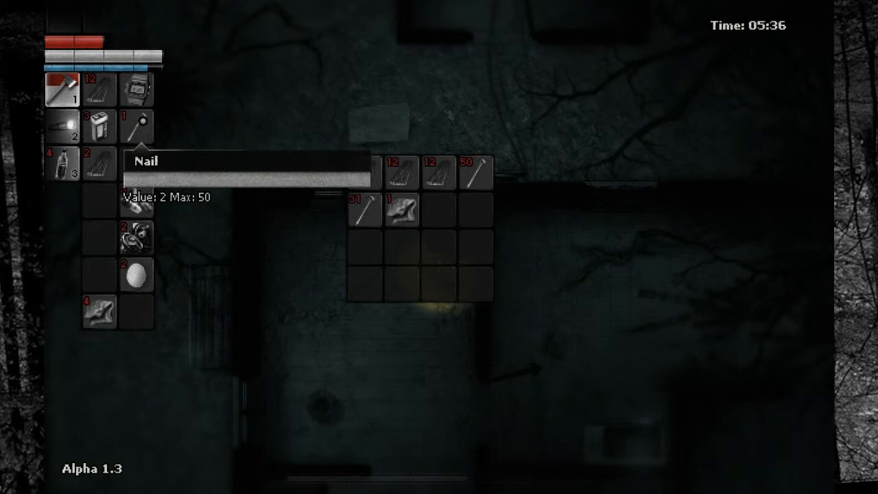
pyautogui.moveTo(367, 173)
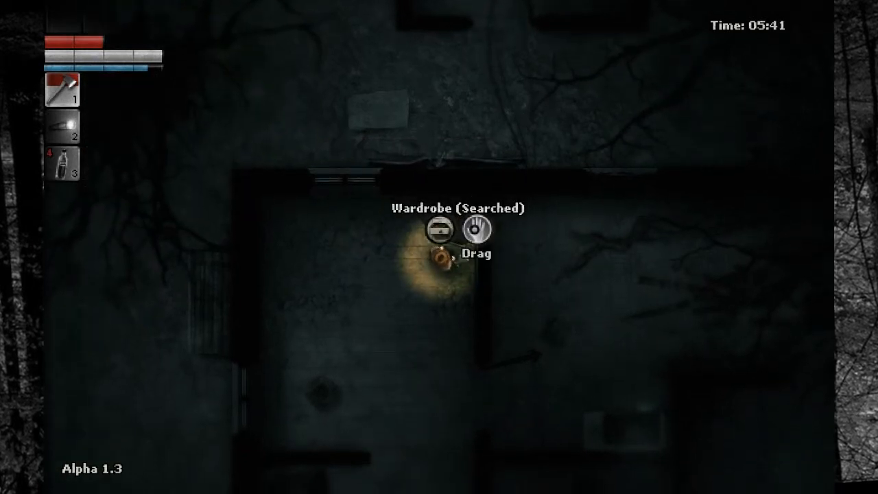
pyautogui.click(478, 231)
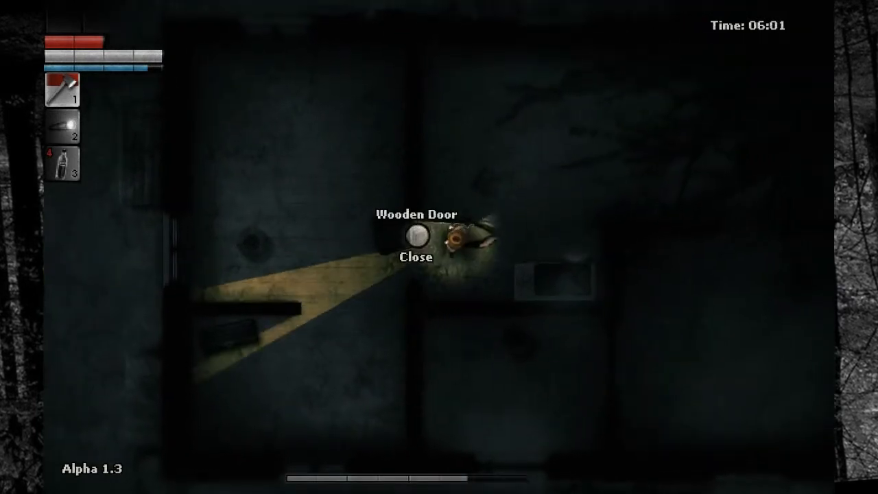
pyautogui.click(415, 239)
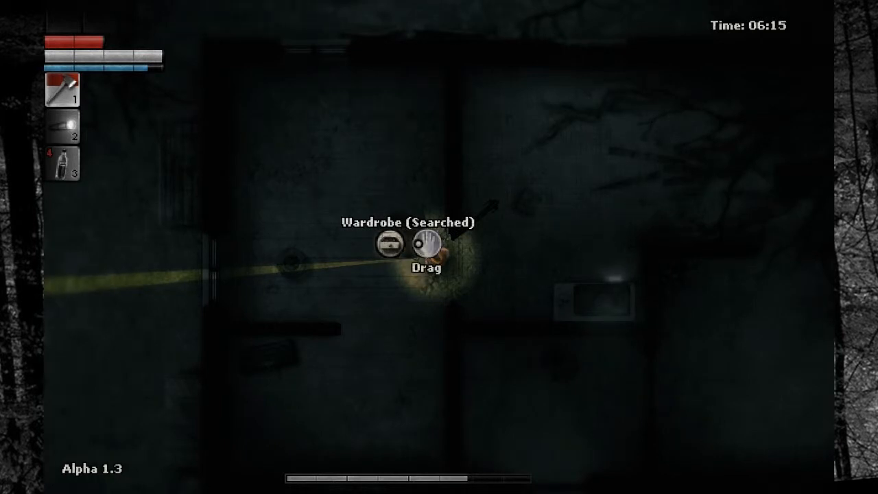
pyautogui.click(425, 244)
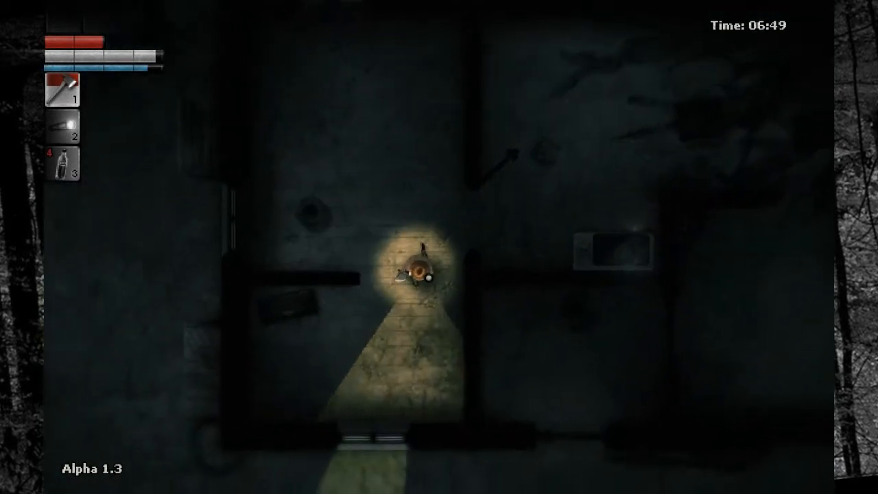
pyautogui.press('w')
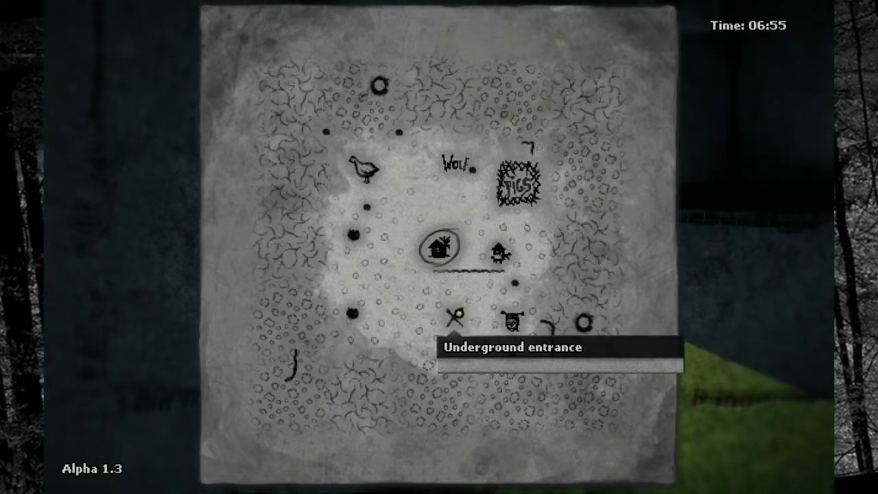
pyautogui.moveTo(582, 324)
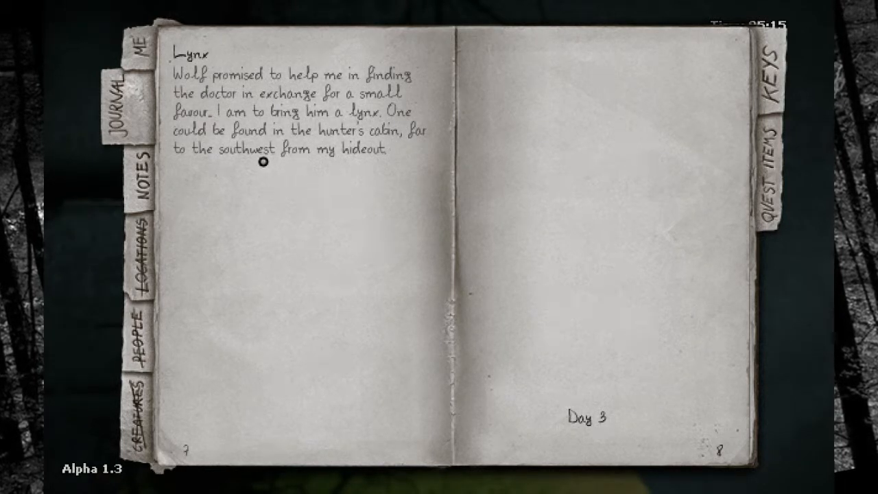
pyautogui.moveTo(514, 53)
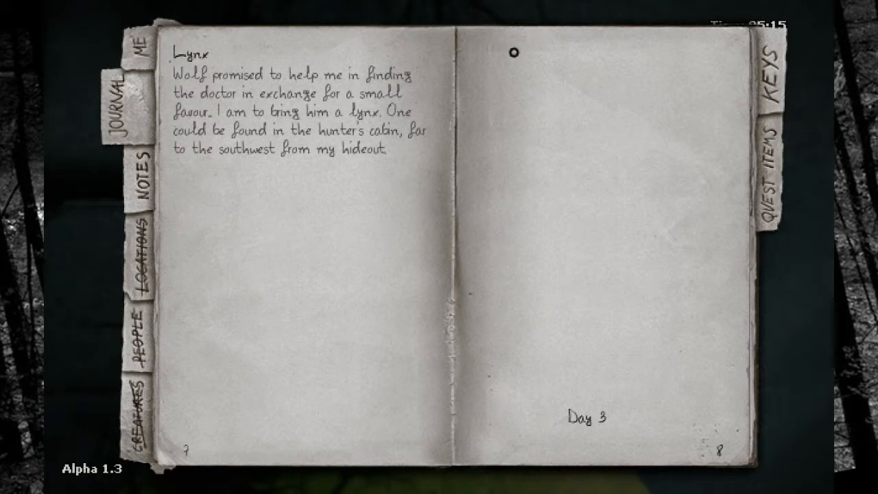
pyautogui.moveTo(212, 454)
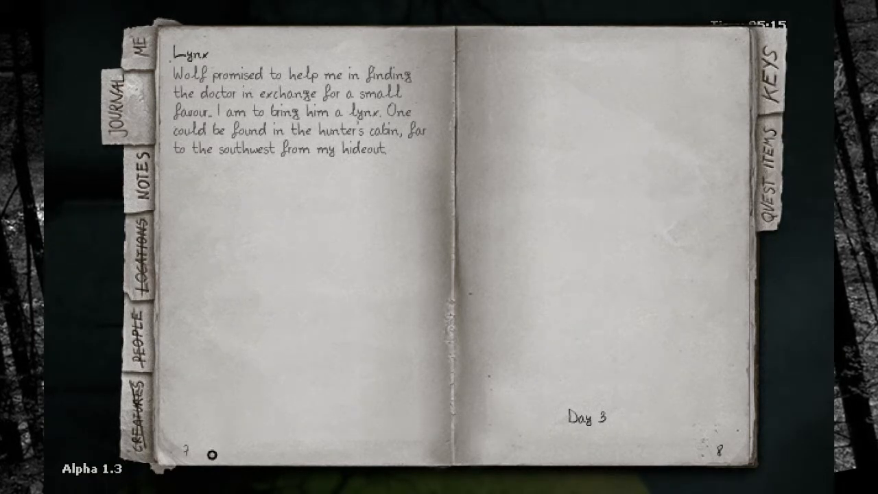
pyautogui.moveTo(252, 263)
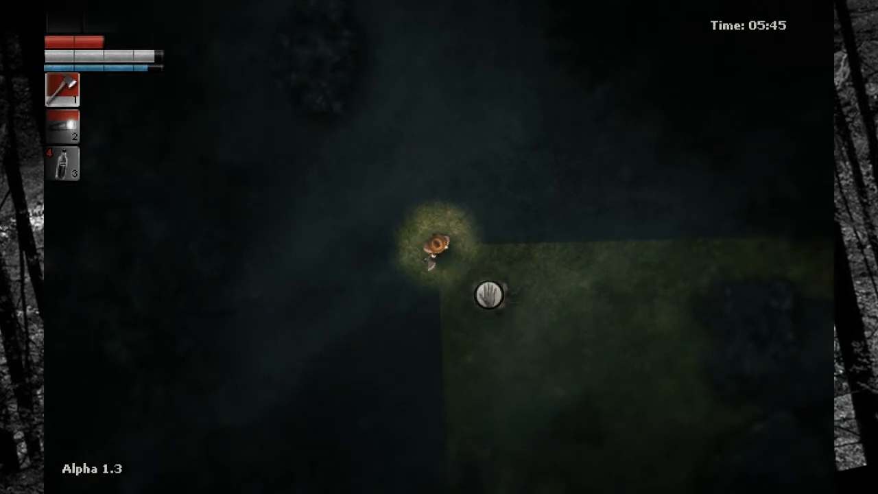
# Step: Close the journal and head out of the hideout toward the grassy clearing
pyautogui.click(488, 294)
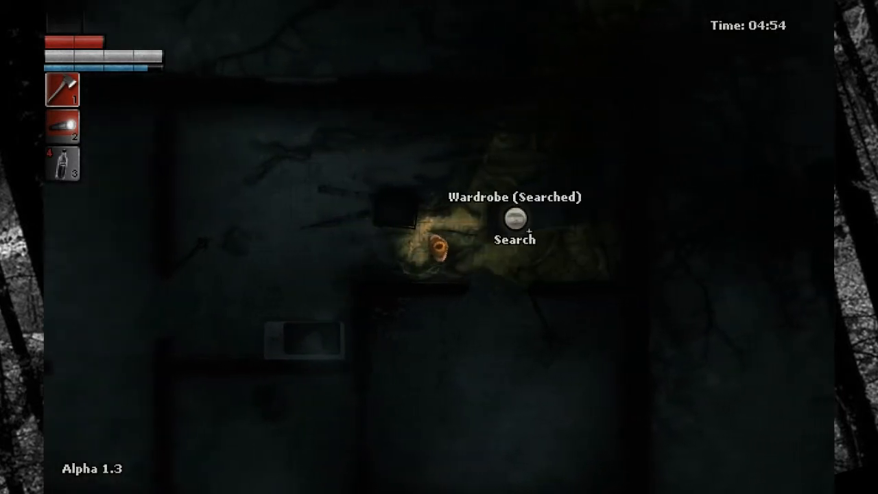
# Step: Search the wardrobe to show its stored items beside the inventory, including the flashlight
pyautogui.click(513, 223)
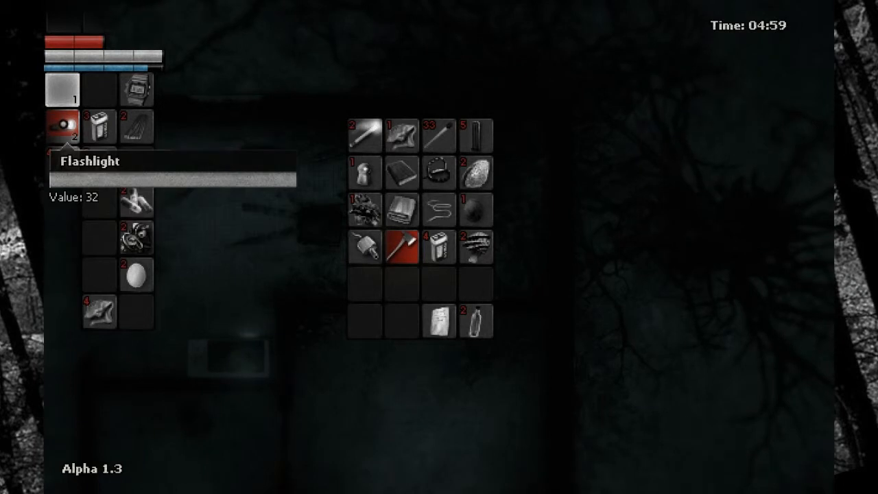
pyautogui.moveTo(444, 253)
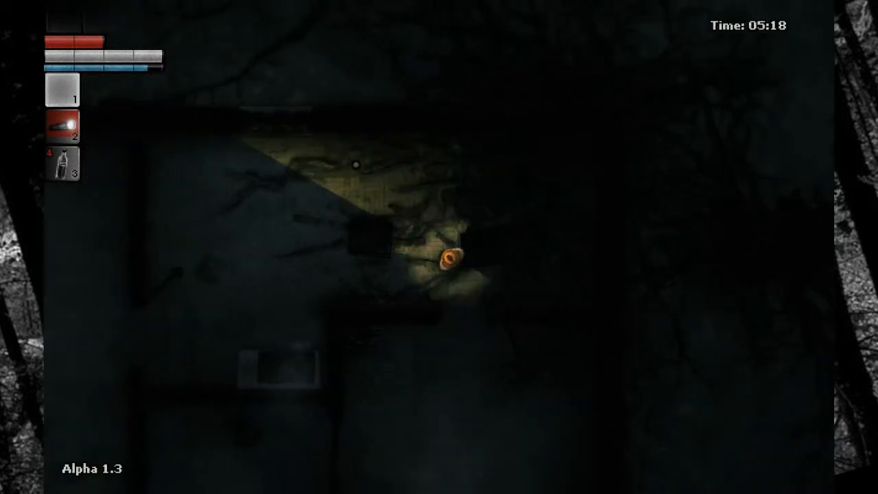
# Step: Bring up the inventory with the crafting grid
pyautogui.press('tab')
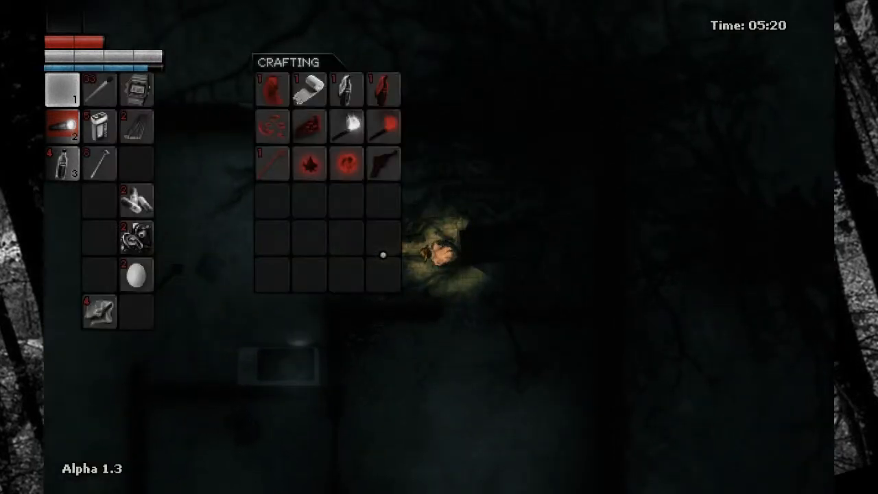
pyautogui.moveTo(346, 88)
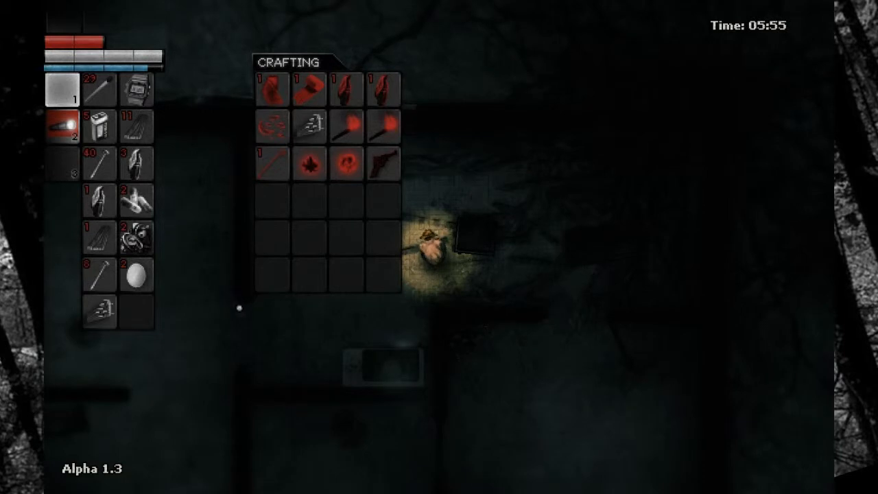
pyautogui.moveTo(99, 274)
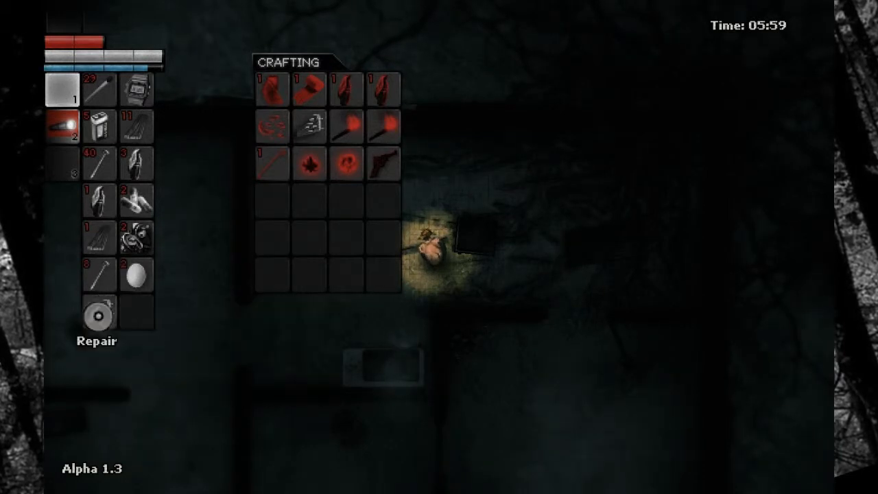
pyautogui.moveTo(99, 313)
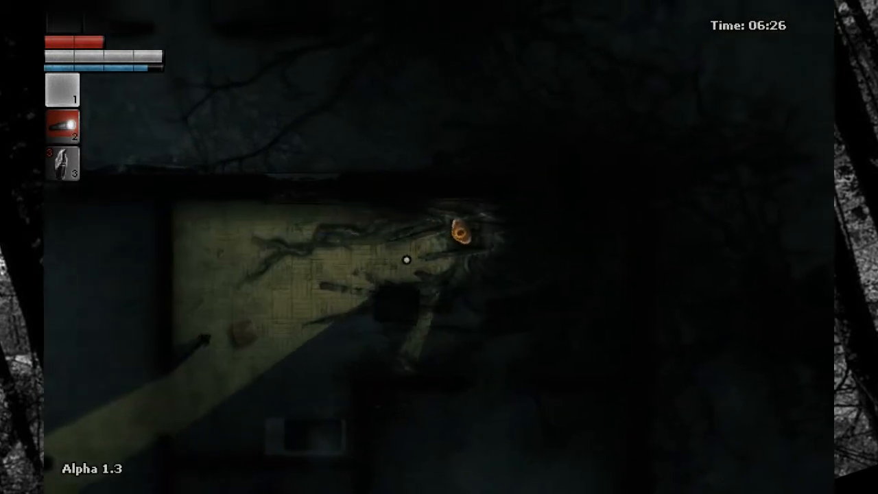
pyautogui.press('Tab')
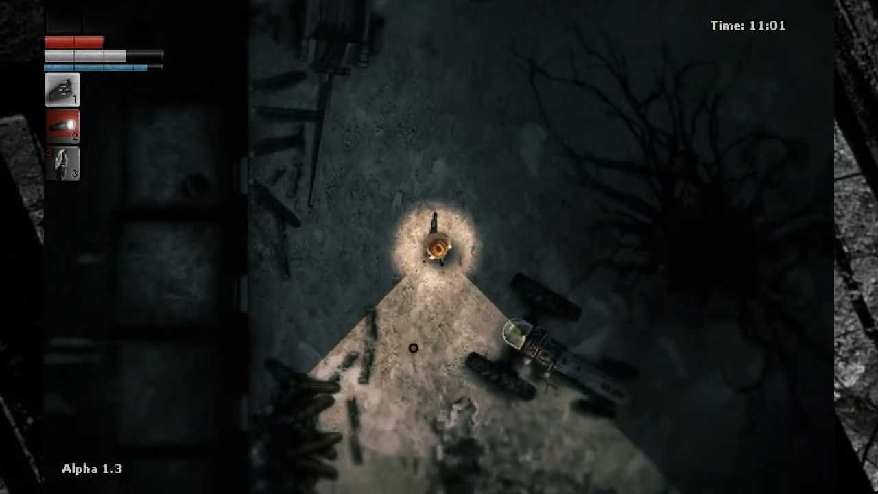
# Step: Walk up to the building and open its Wooden Door
pyautogui.press('w')
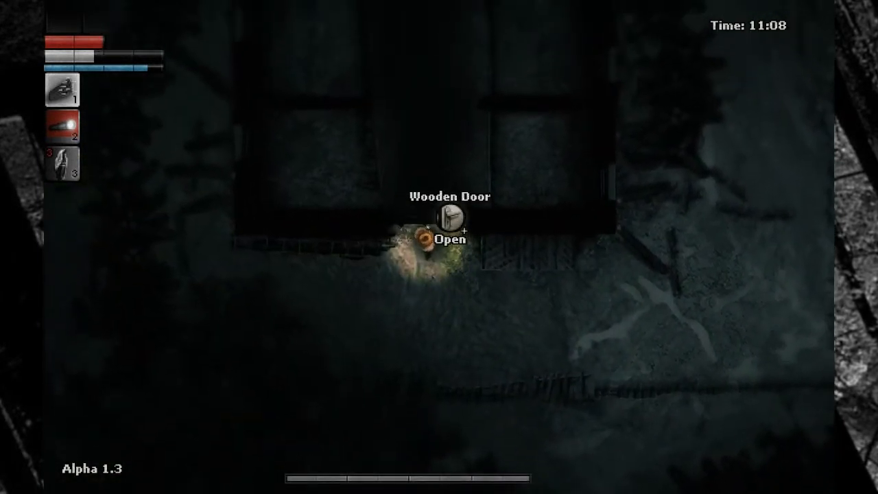
pyautogui.click(449, 231)
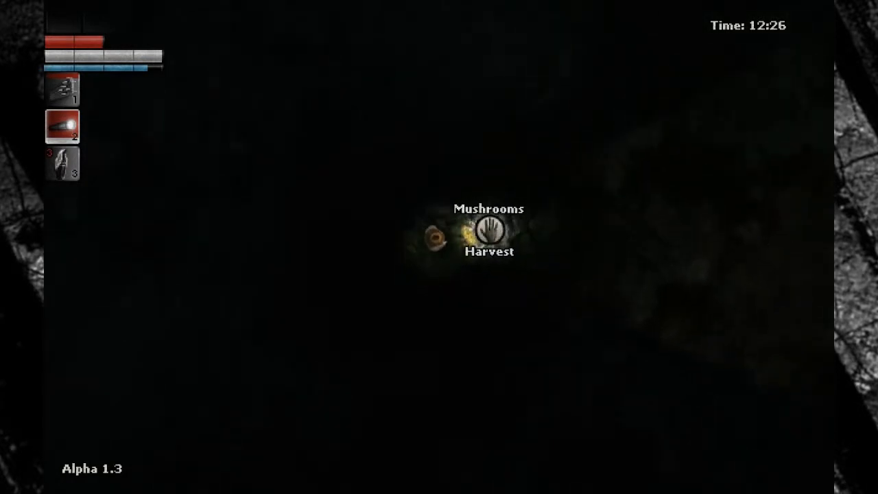
# Step: Harvest the patch of mushrooms found in the dark
pyautogui.click(489, 230)
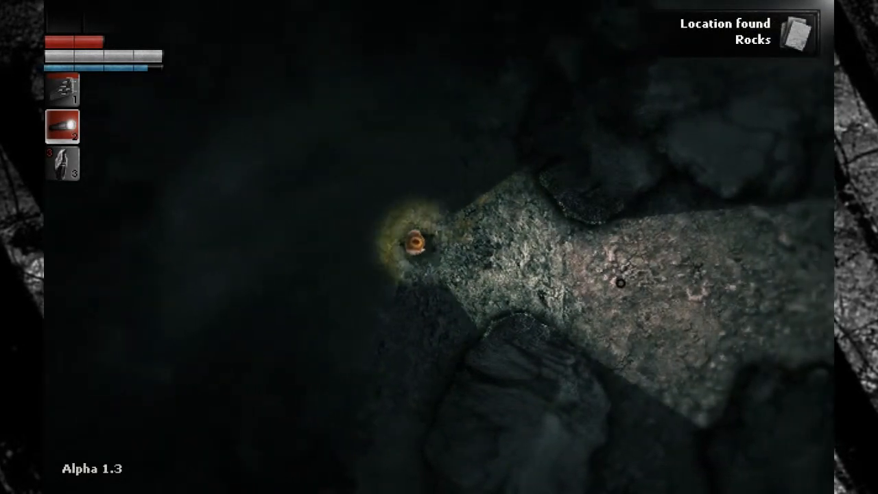
pyautogui.moveTo(439, 247)
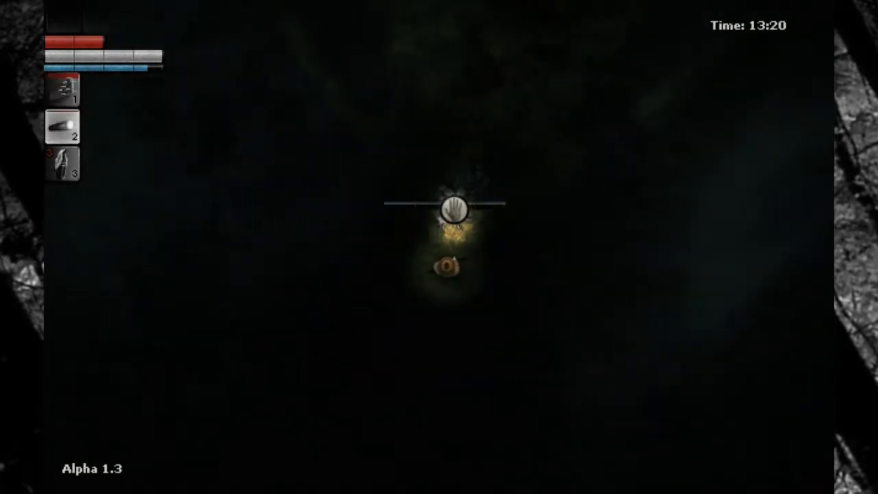
# Step: Hold out in the lit hideout while the night clock advances
pyautogui.click(456, 203)
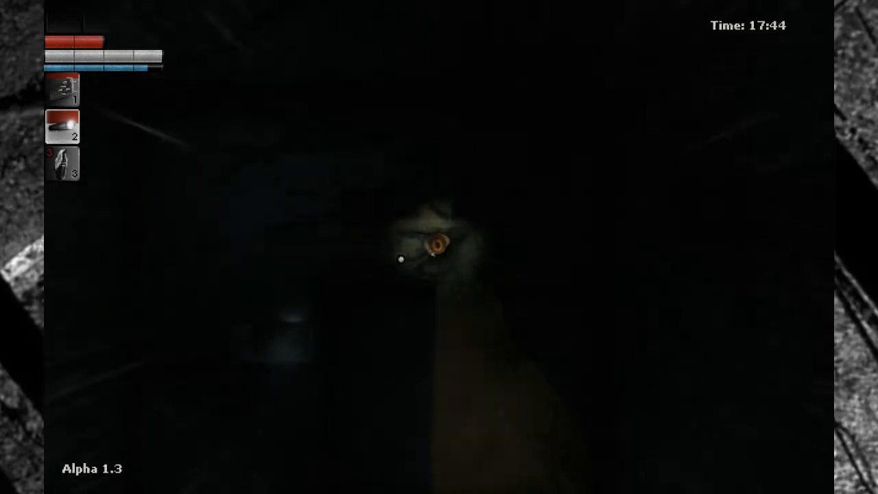
# Step: Bring up the inventory and storage grid to check the gasoline supply
pyautogui.press('tab')
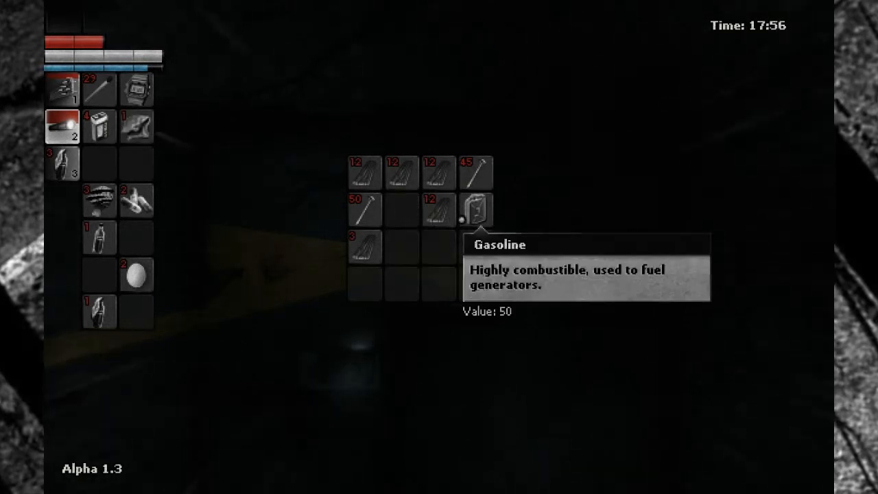
pyautogui.moveTo(473, 266)
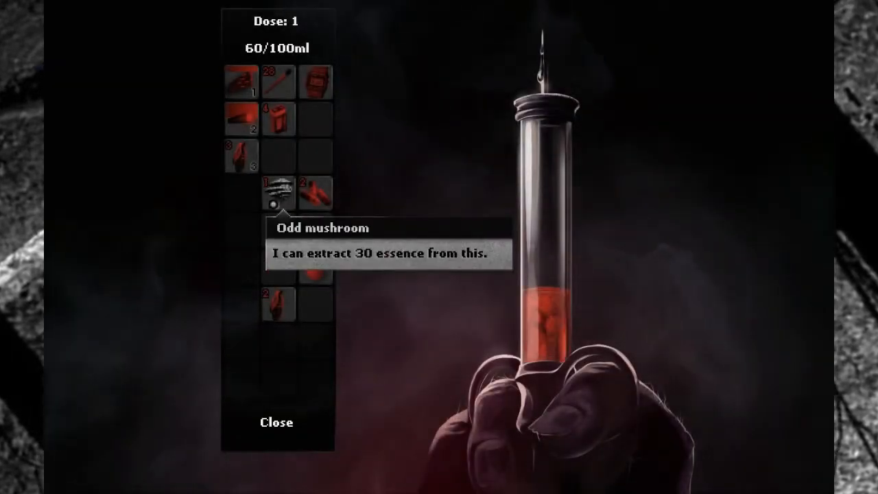
# Step: Extract 30 essence from the odd mushroom, filling the syringe to 90/100ml, and close the screen
pyautogui.click(278, 193)
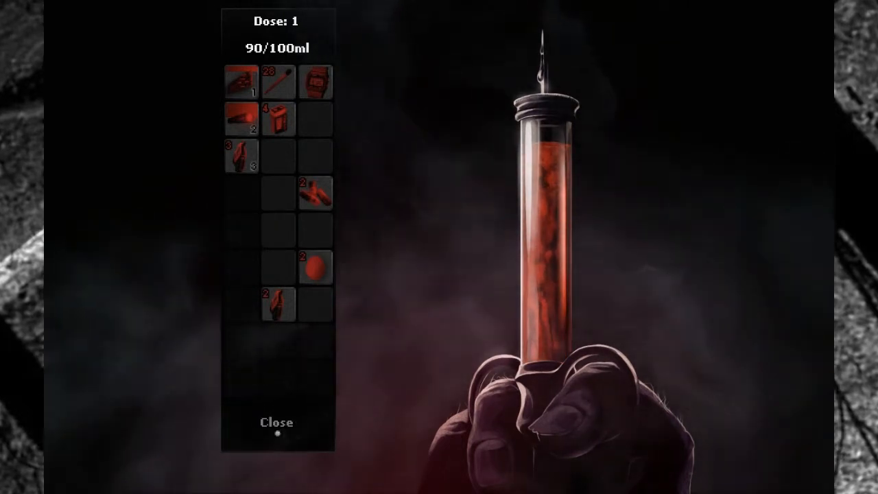
pyautogui.click(275, 422)
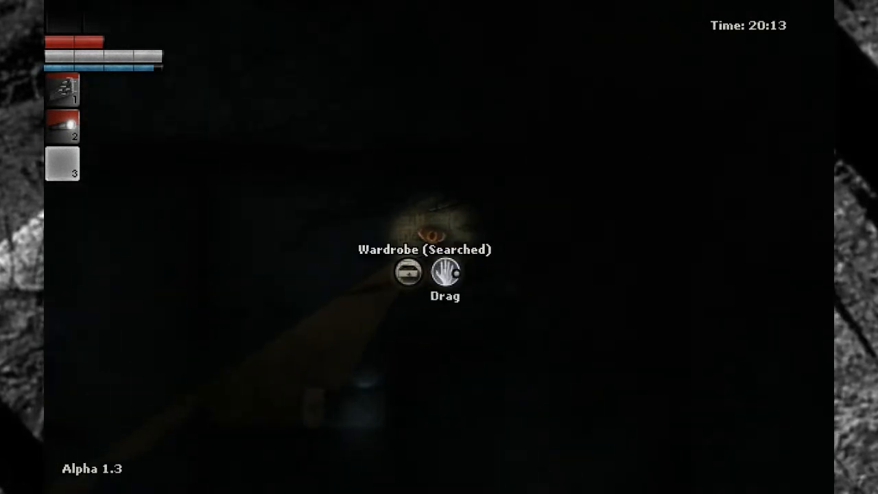
pyautogui.click(444, 273)
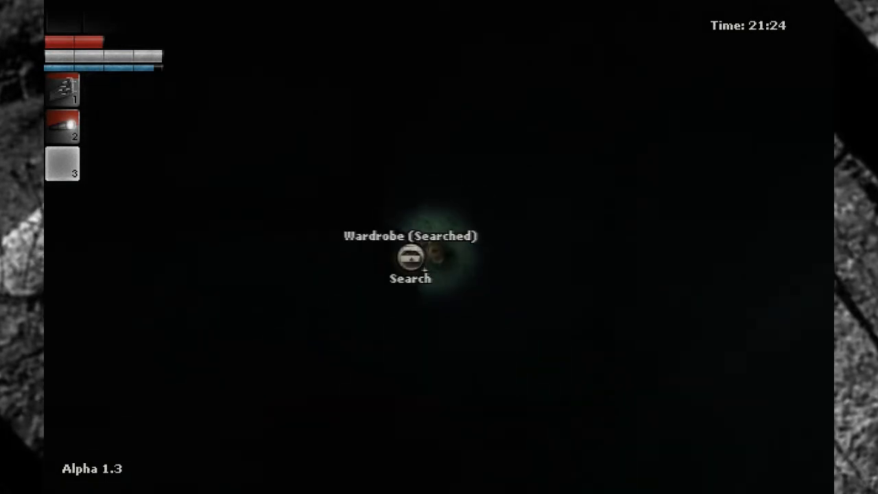
pyautogui.click(410, 258)
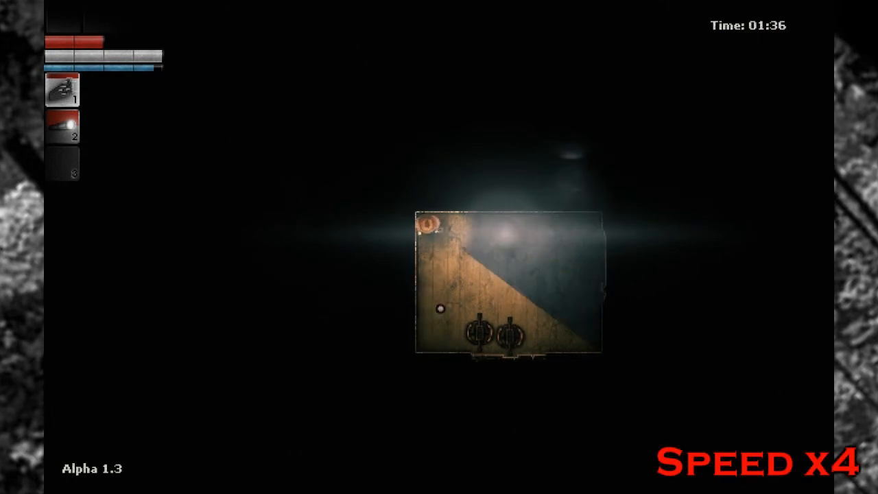
# Step: After fast-forwarding to 01:46, bring up the inventory and crafting grid with the Molotov
pyautogui.press('tab')
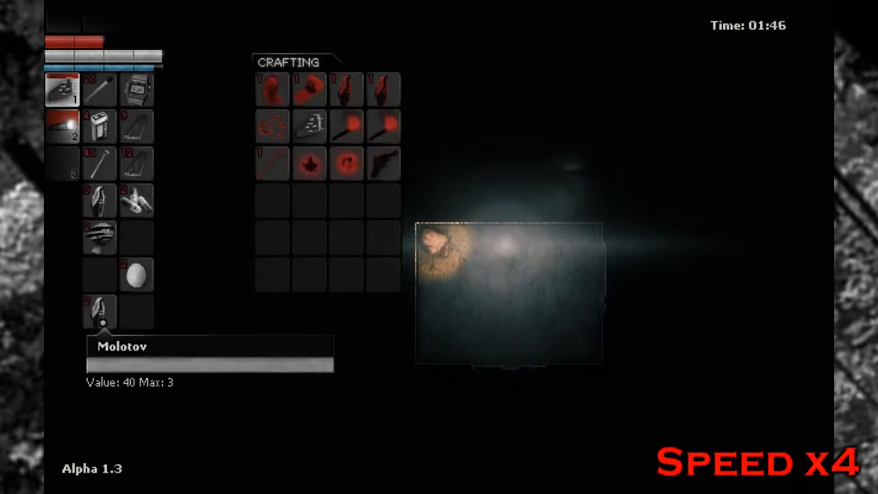